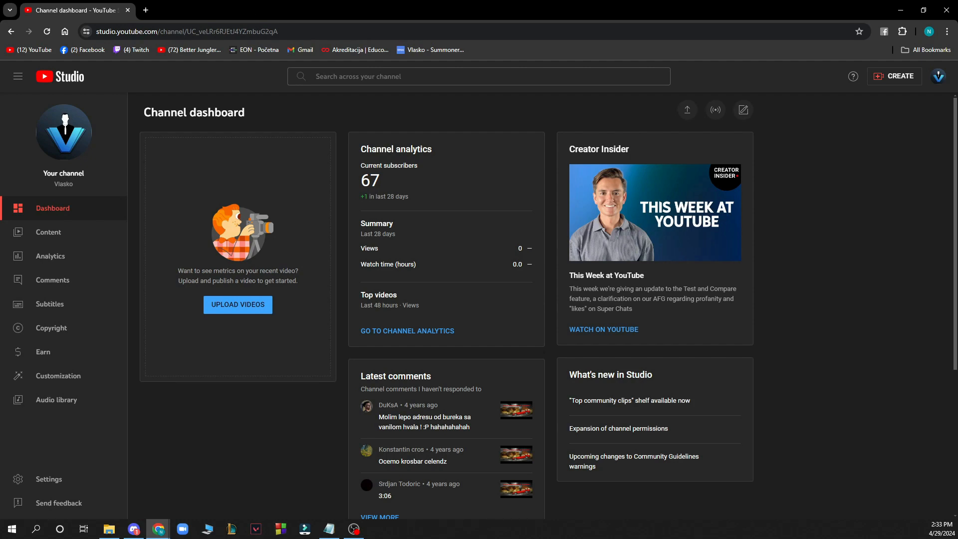
{"action": "mouse_move", "coordinate": [64, 136]}
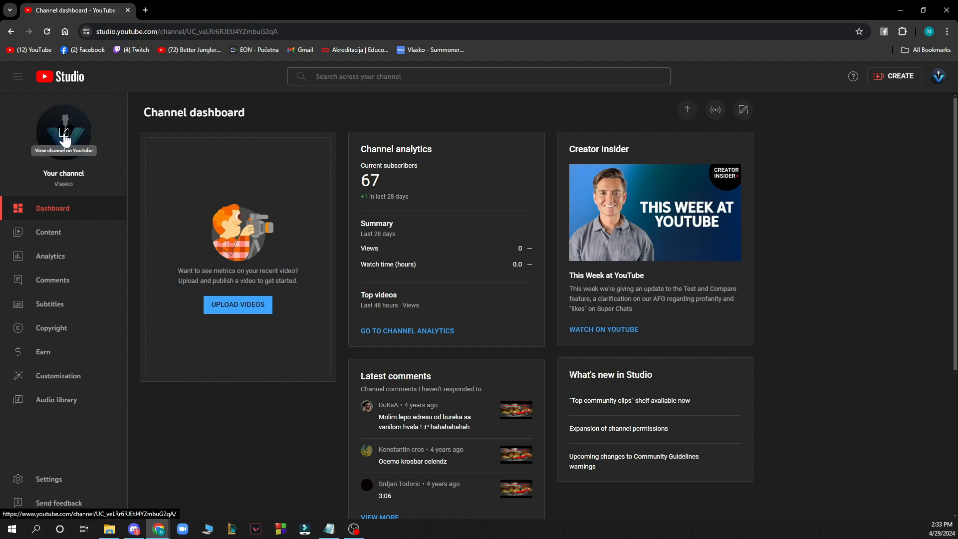
{"action": "mouse_move", "coordinate": [71, 217]}
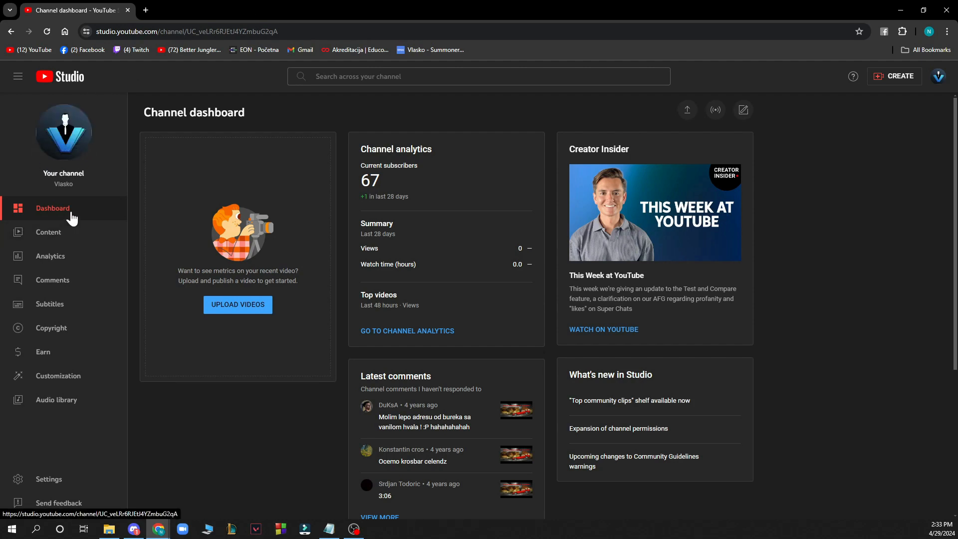
{"action": "mouse_move", "coordinate": [73, 261]}
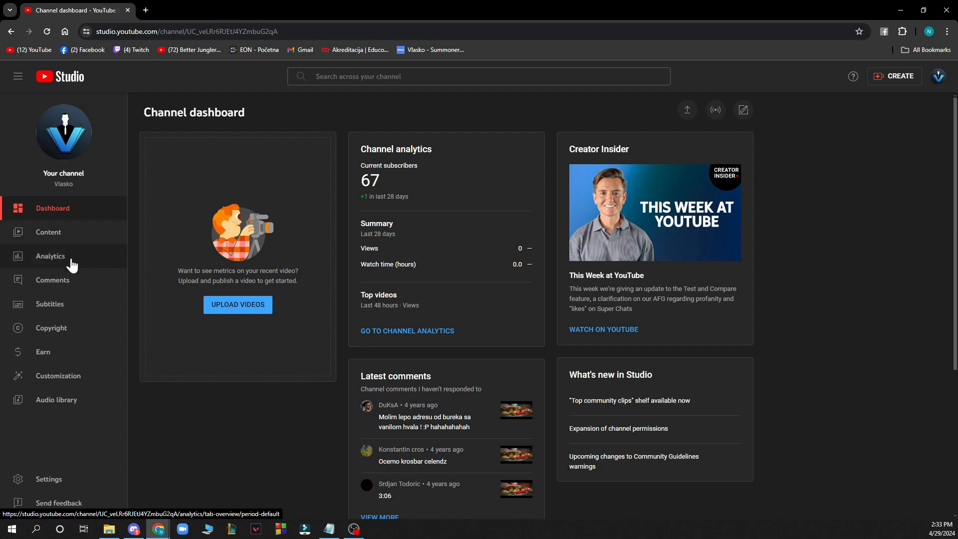
{"action": "mouse_move", "coordinate": [78, 328]}
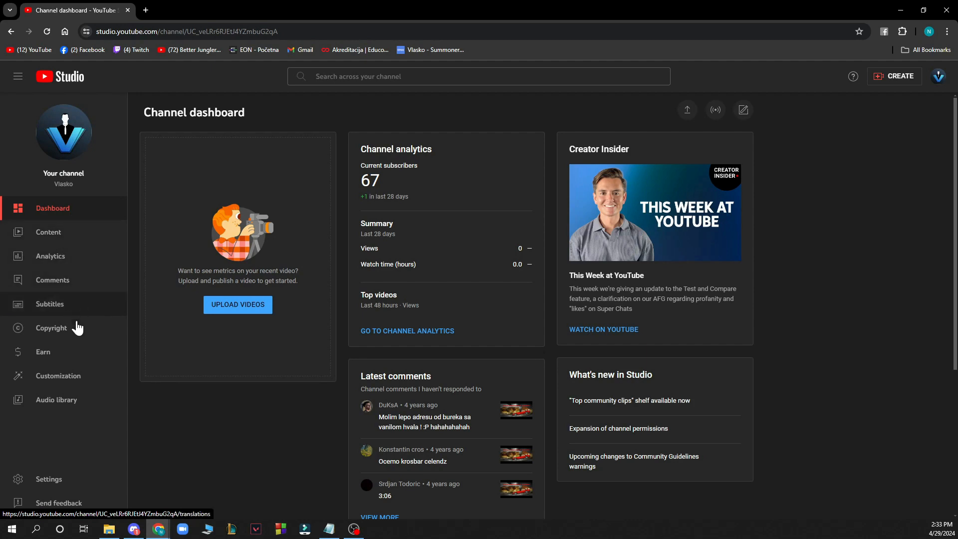
{"action": "mouse_move", "coordinate": [81, 356]}
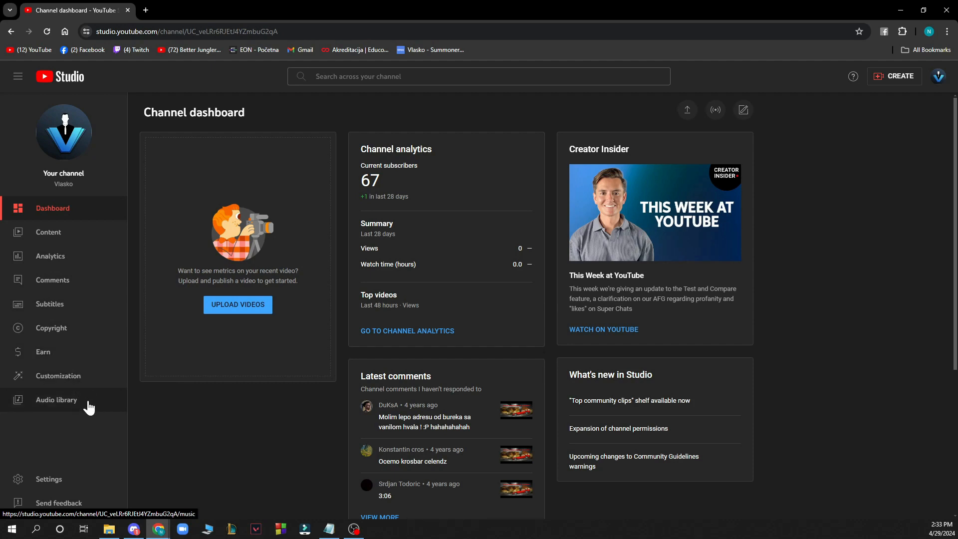
{"action": "mouse_move", "coordinate": [74, 483]}
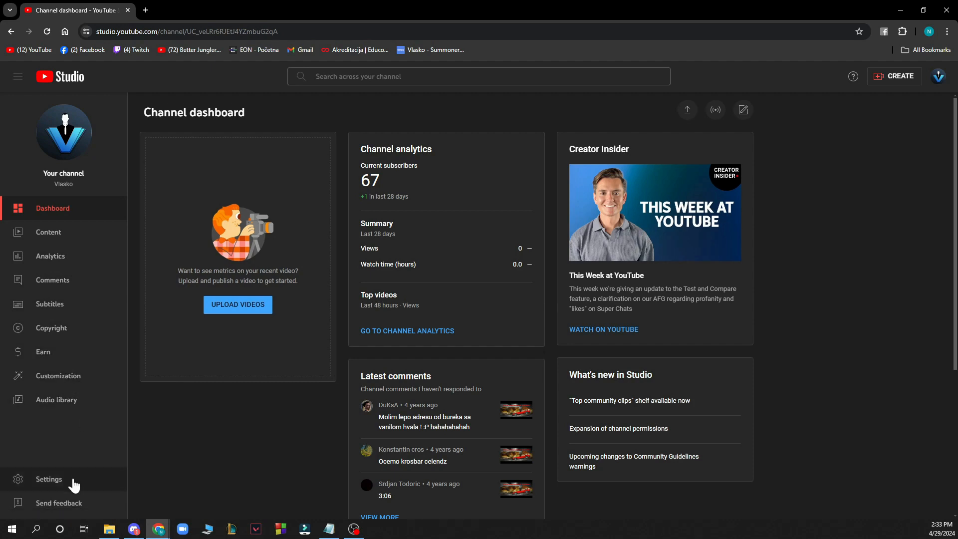
{"action": "mouse_move", "coordinate": [74, 464]}
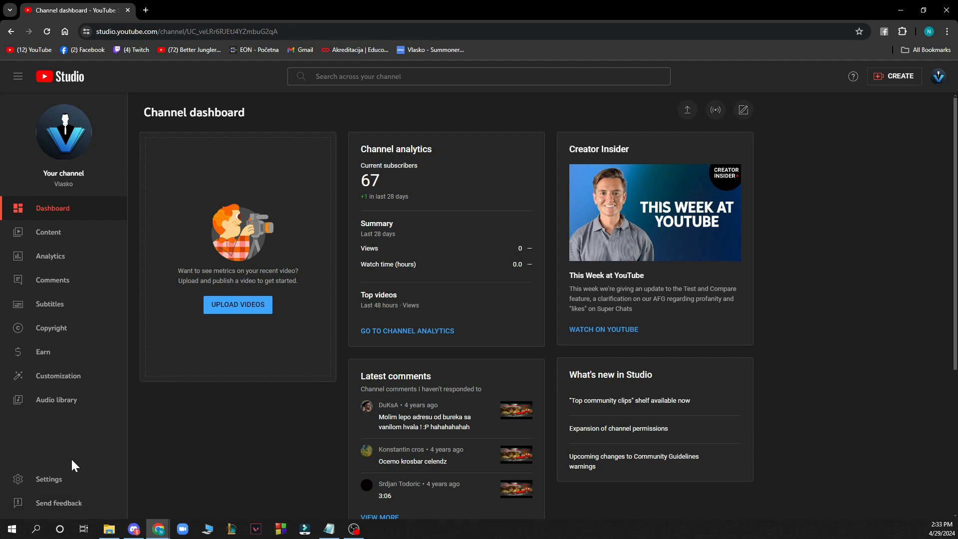
Briefly bring up the Send feedback form, dismiss it, and show the account options.
{"action": "left_click", "coordinate": [58, 503]}
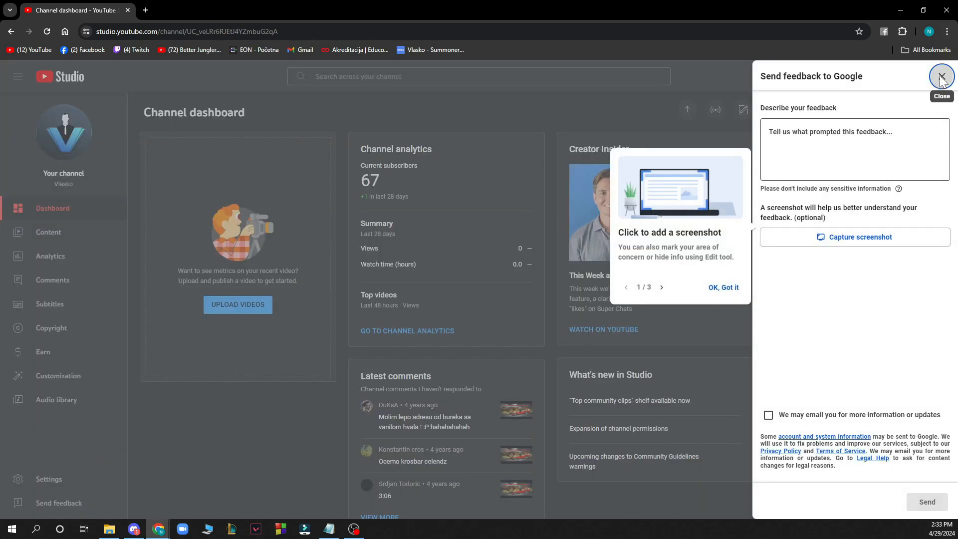
{"action": "left_click", "coordinate": [941, 77]}
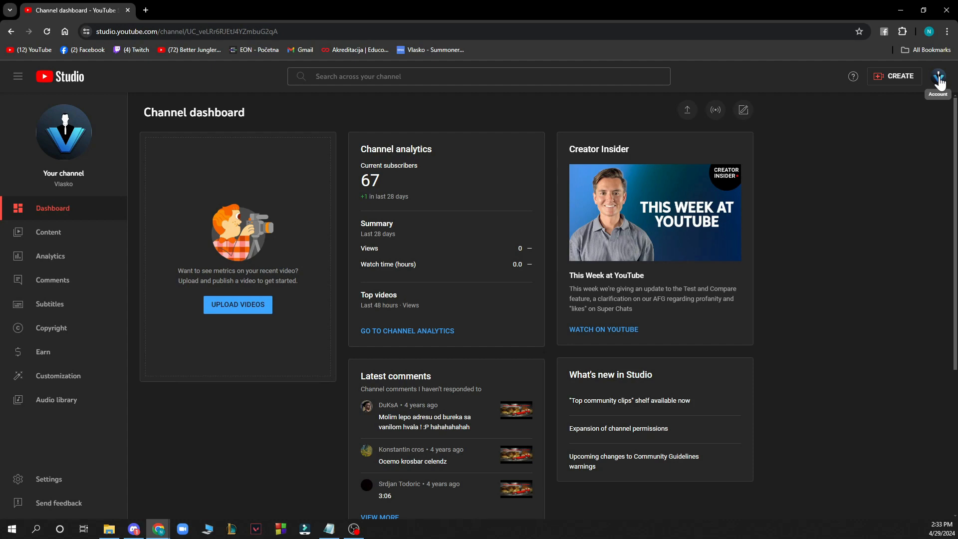
{"action": "left_click", "coordinate": [938, 76]}
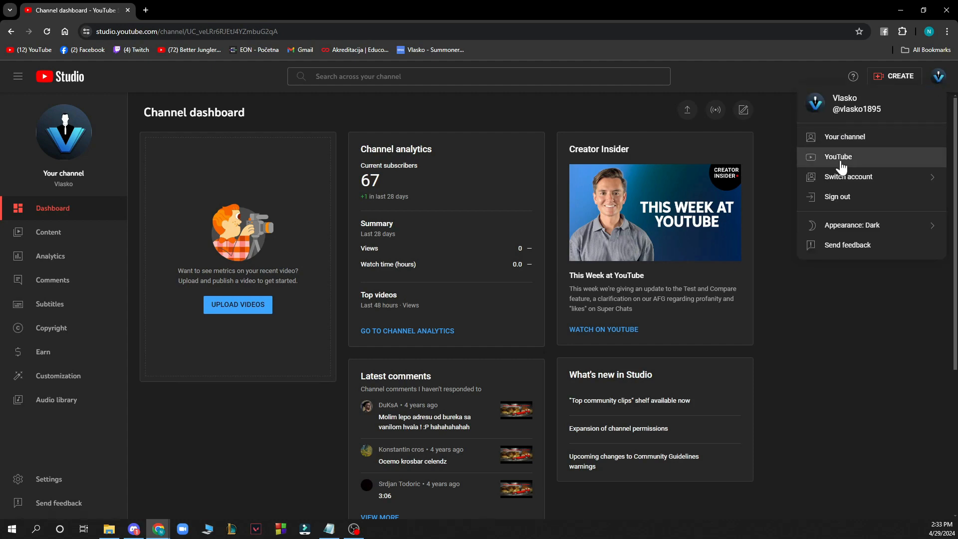
{"action": "mouse_move", "coordinate": [842, 200]}
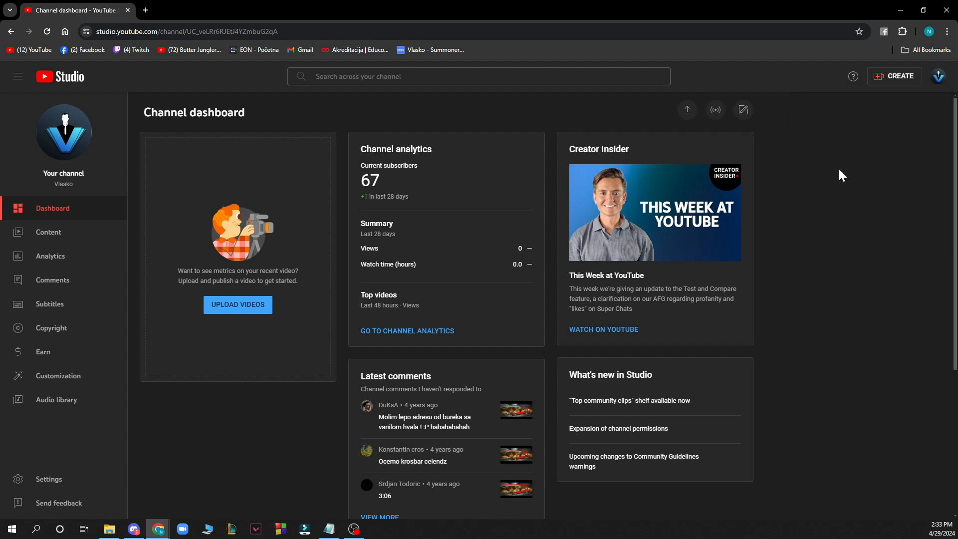
{"action": "mouse_move", "coordinate": [884, 79]}
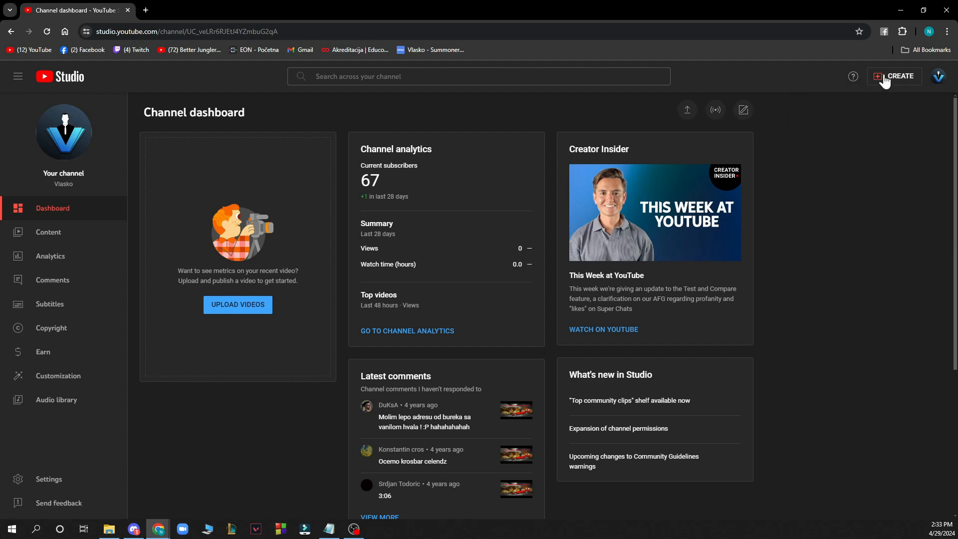
{"action": "mouse_move", "coordinate": [792, 237]}
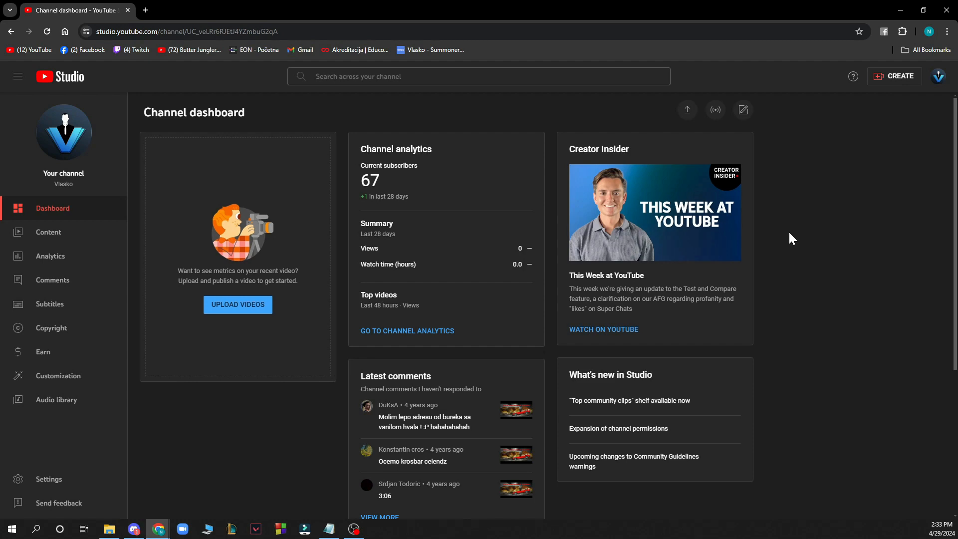
{"action": "mouse_move", "coordinate": [543, 499]}
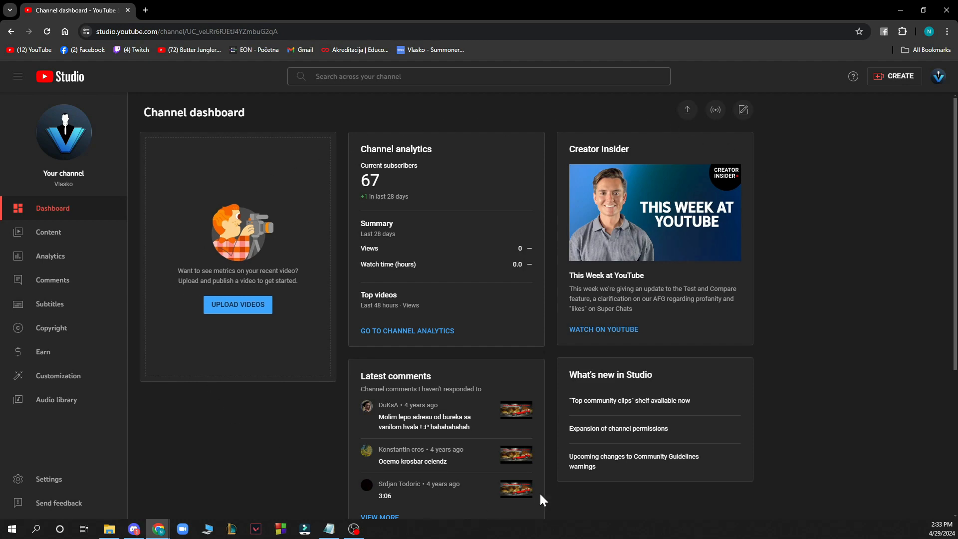
{"action": "mouse_move", "coordinate": [432, 445]}
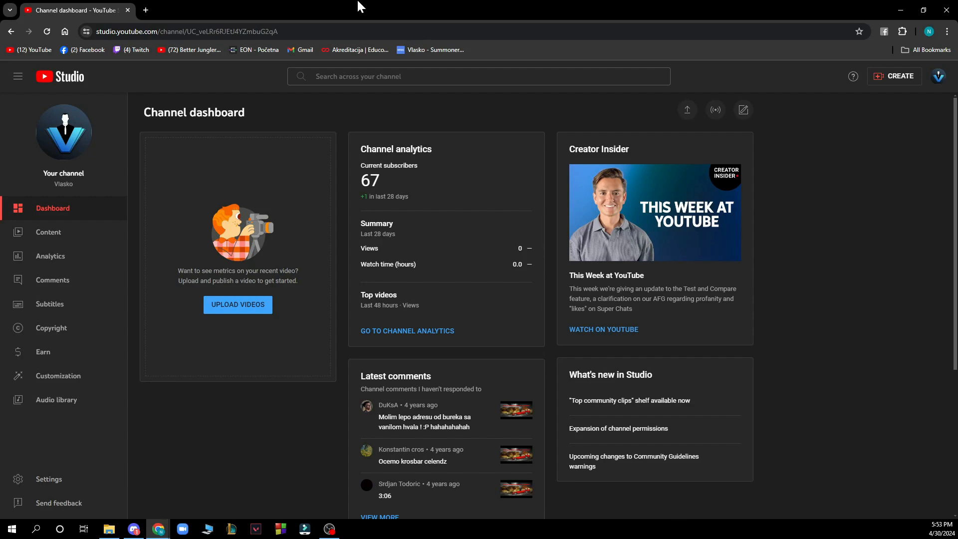
{"action": "mouse_move", "coordinate": [55, 263]}
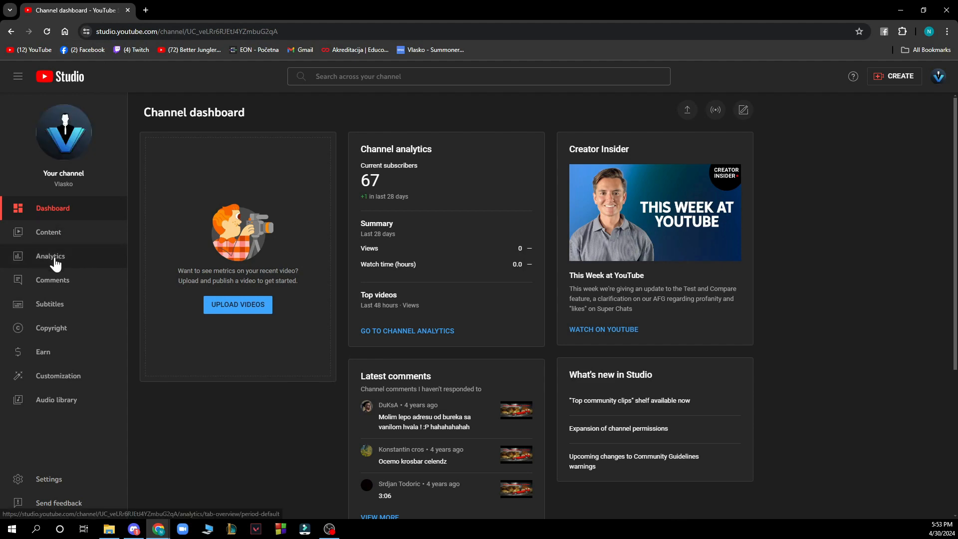
View channel analytics Content metrics for videos (no views, 4 impressions), then return to the dashboard.
{"action": "left_click", "coordinate": [50, 256]}
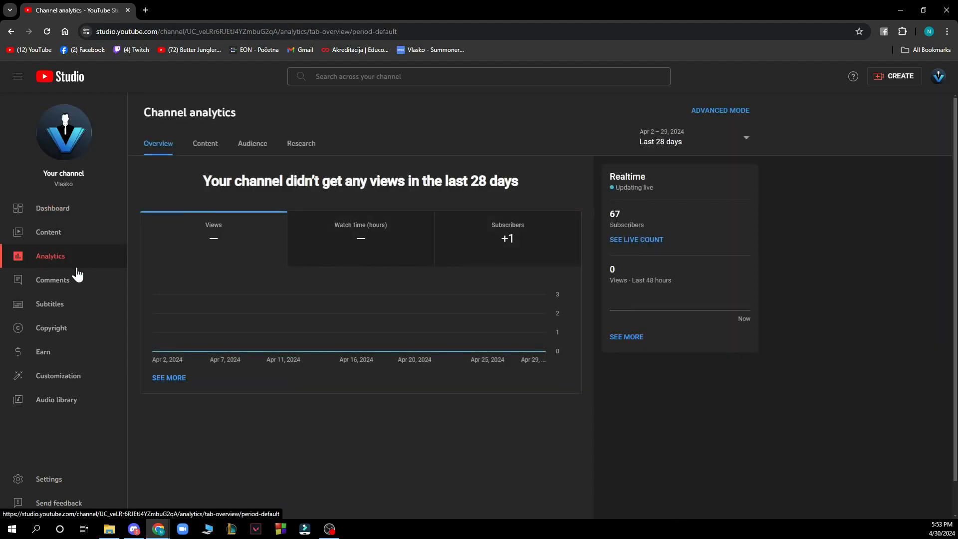
{"action": "left_click", "coordinate": [204, 144]}
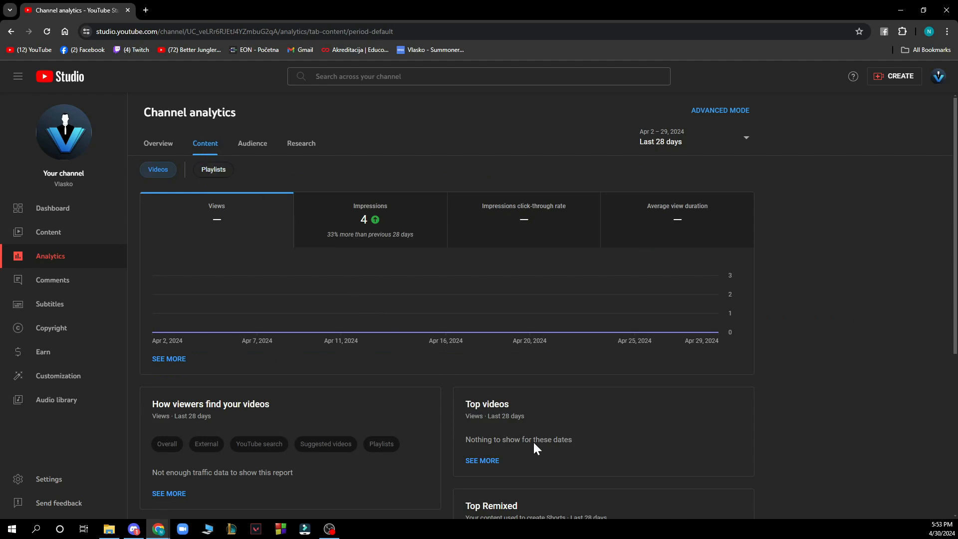
{"action": "scroll", "scroll_direction": "down", "scroll_amount": 3}
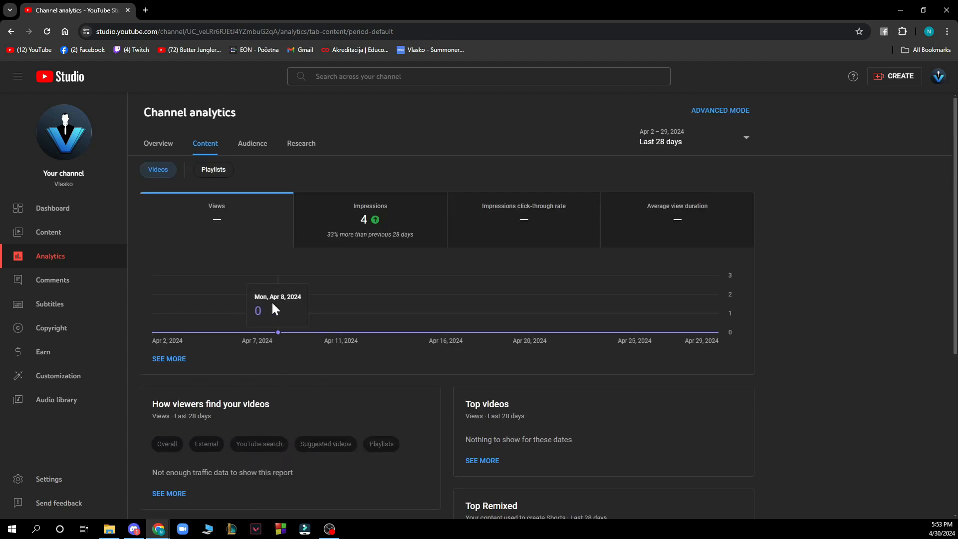
{"action": "left_click", "coordinate": [52, 208]}
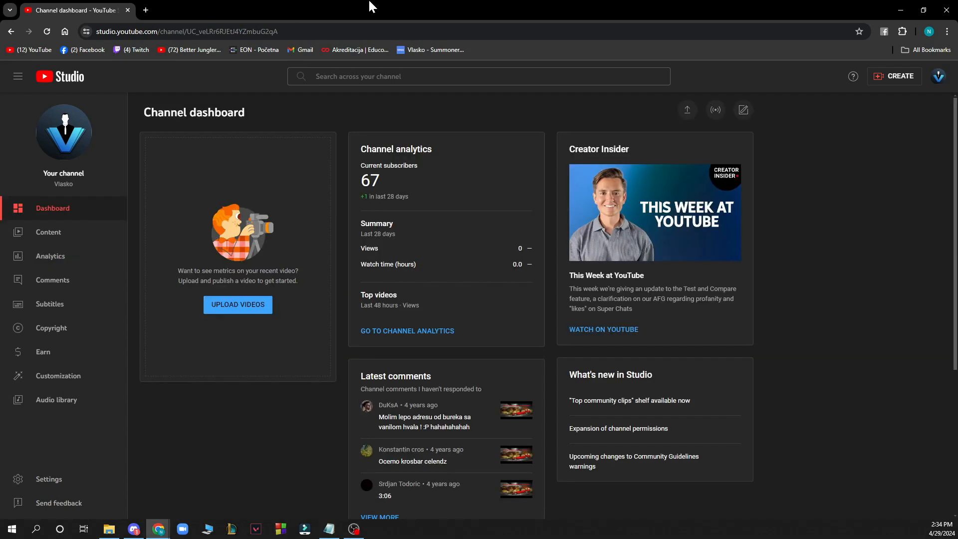